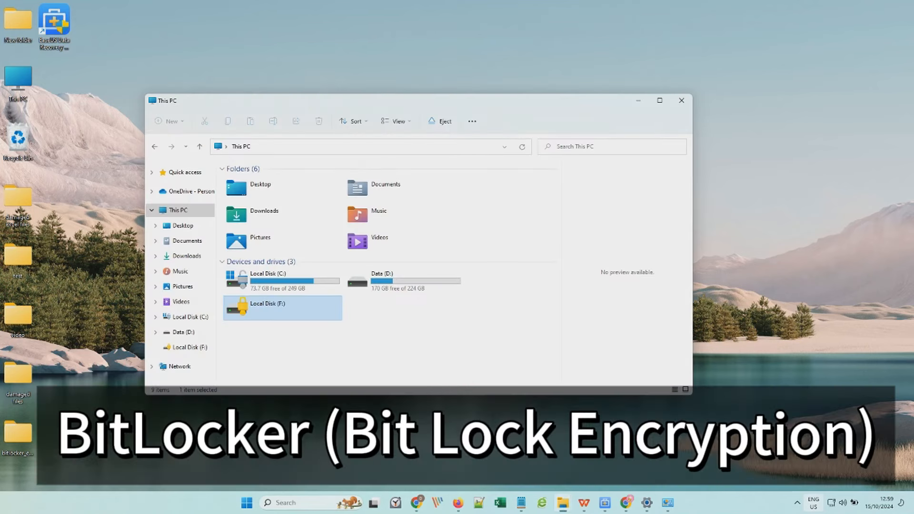
- Bring up the BitLocker Drive Encryption overview and expand the C: and D: drive entries
{"action": "double_click", "coordinate": [266, 302]}
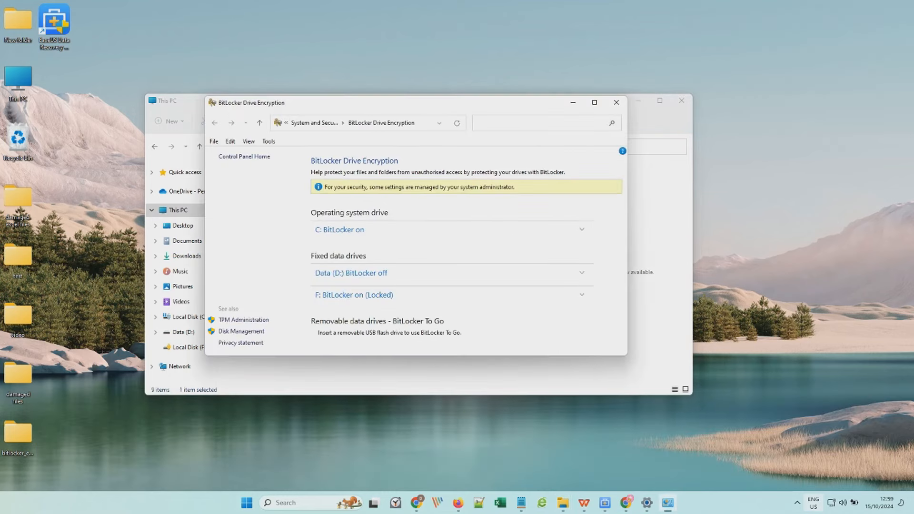
{"action": "left_click", "coordinate": [451, 229]}
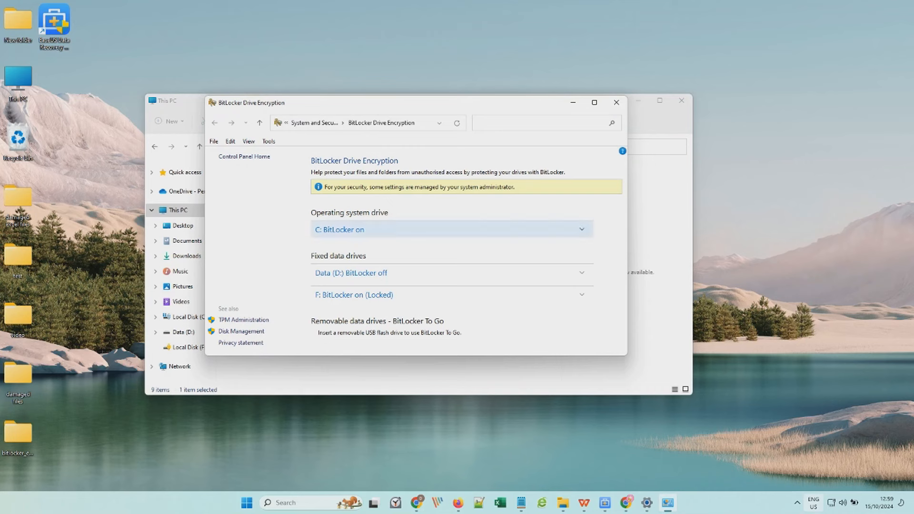
{"action": "left_click", "coordinate": [449, 229]}
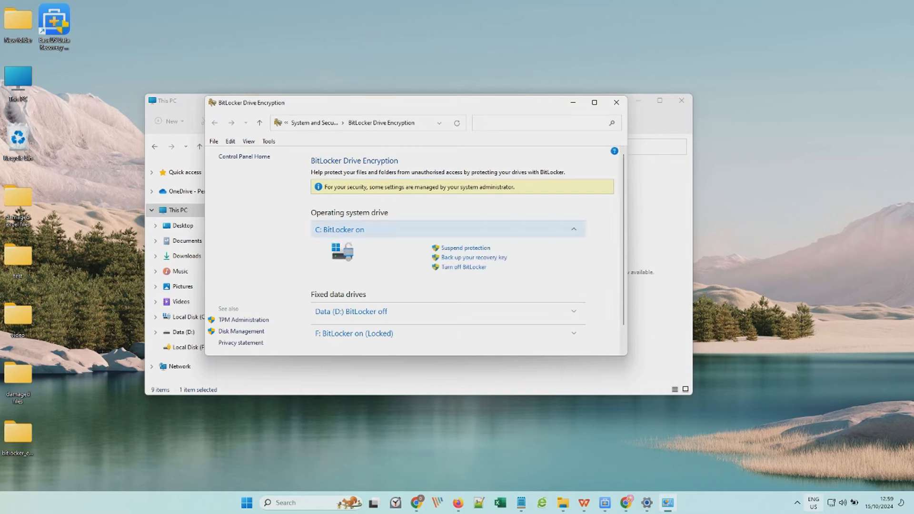
{"action": "left_click", "coordinate": [573, 229]}
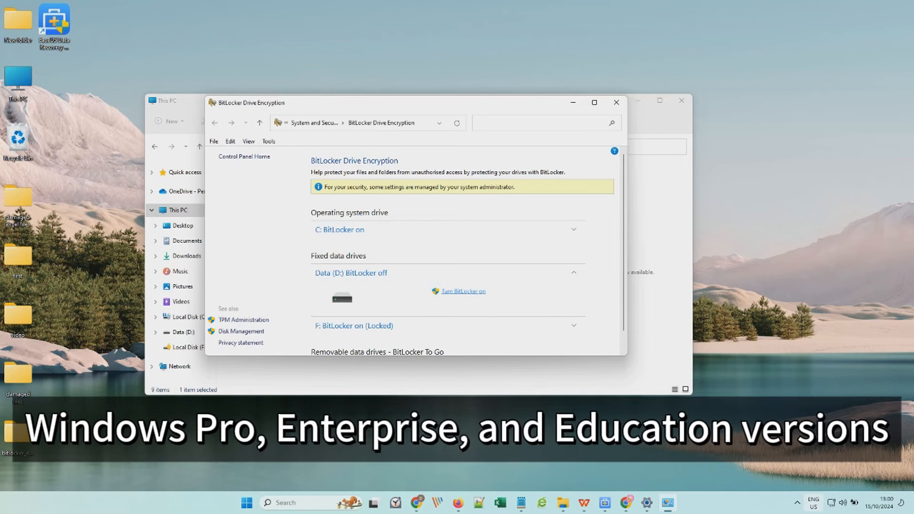
- Start turning BitLocker on for D:, then cancel and confirm, leaving D: unencrypted
{"action": "left_click", "coordinate": [462, 291]}
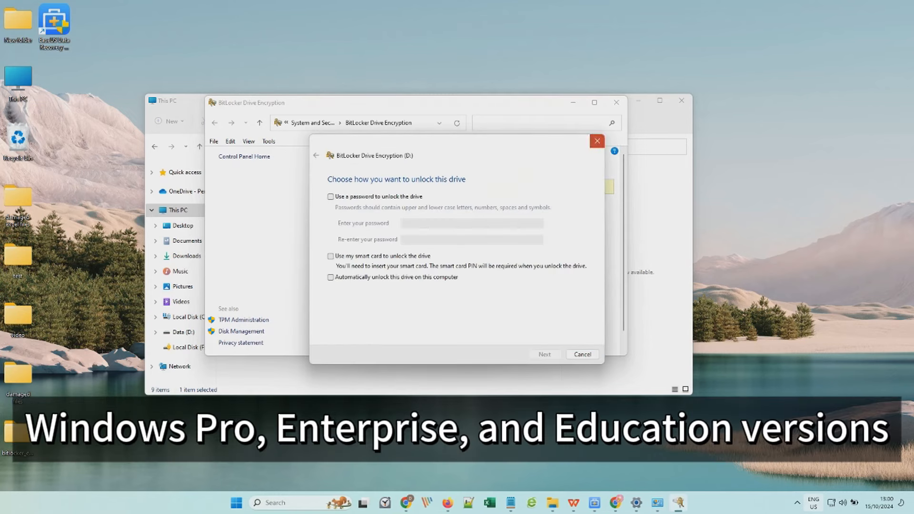
{"action": "left_click", "coordinate": [596, 141]}
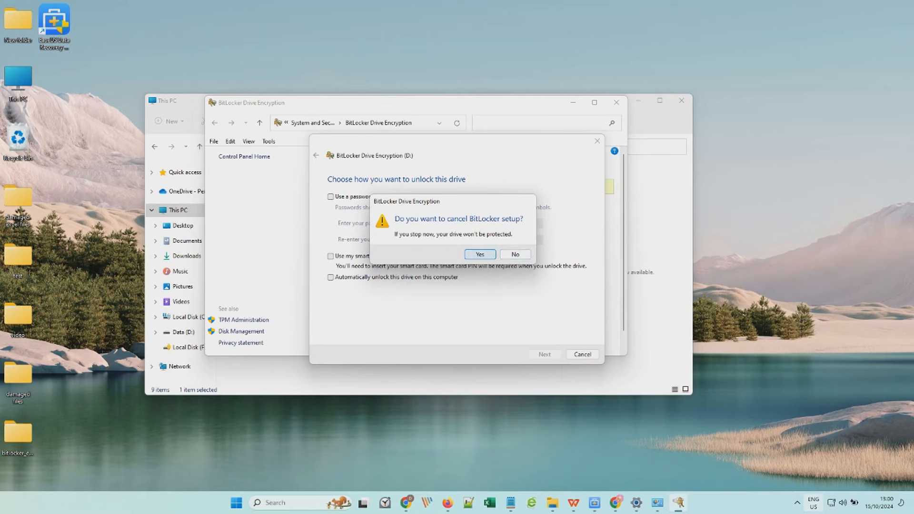
{"action": "left_click", "coordinate": [479, 253]}
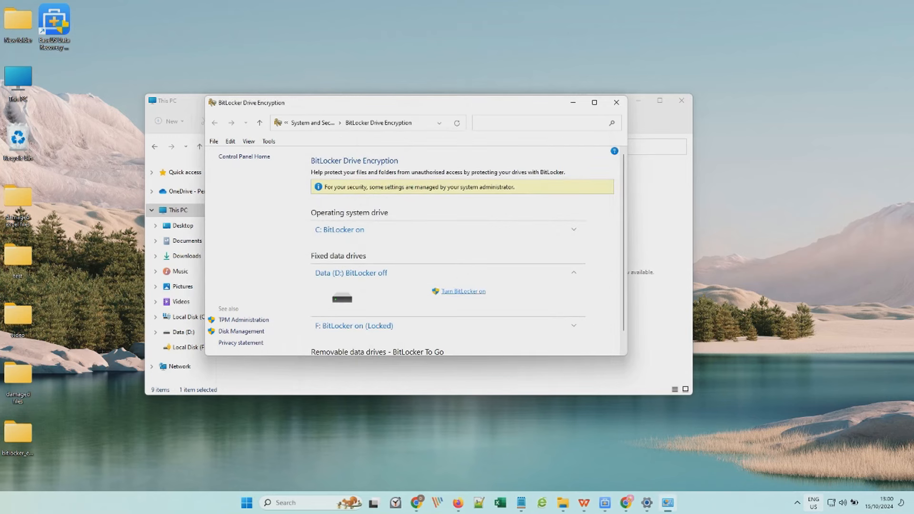
{"action": "left_click", "coordinate": [573, 273]}
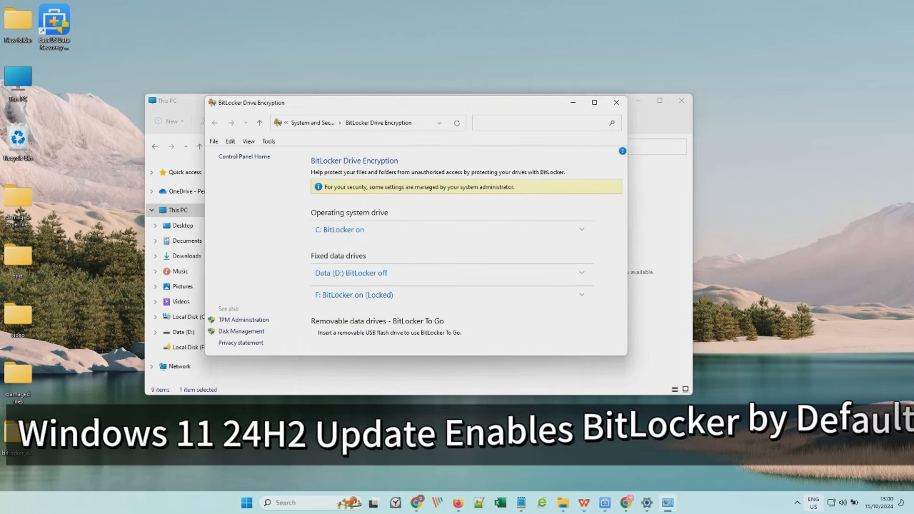
{"action": "left_click", "coordinate": [616, 102]}
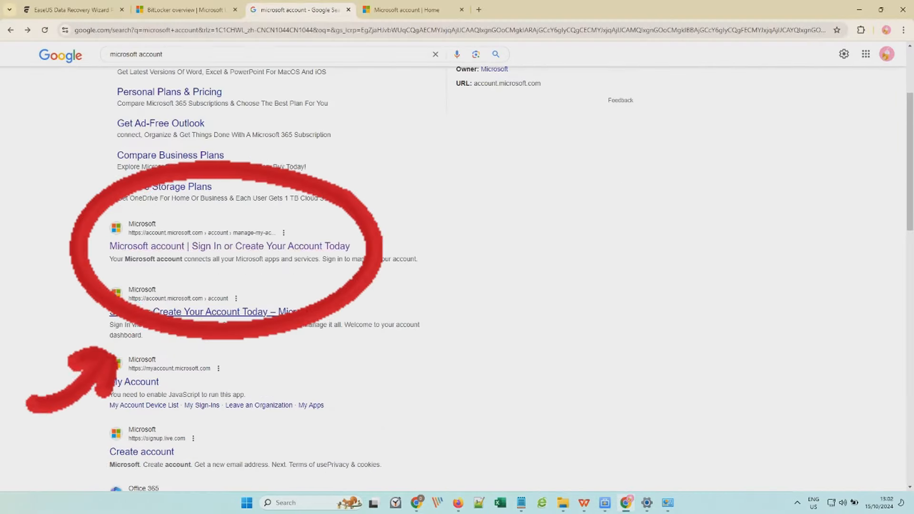
- From the Microsoft account's Devices list, open the laptop's details and its BitLocker recovery keys
{"action": "left_click", "coordinate": [229, 246]}
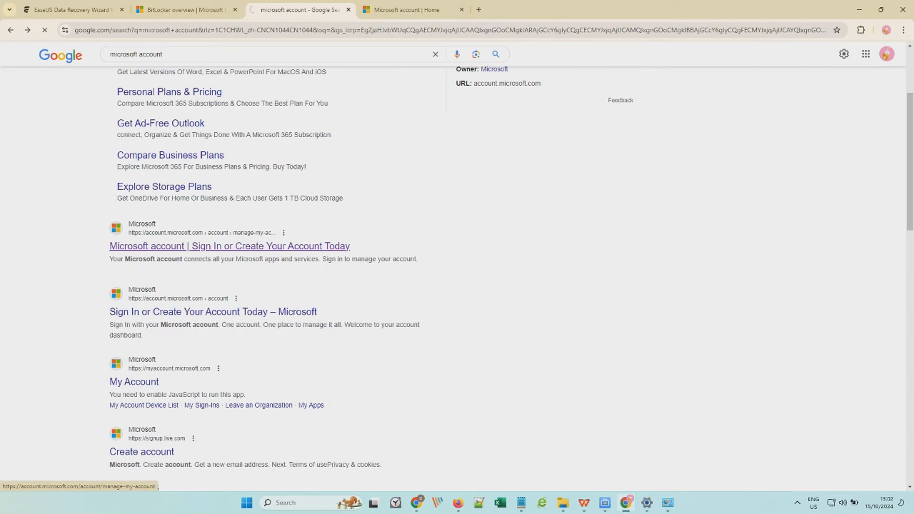
{"action": "left_click", "coordinate": [230, 246]}
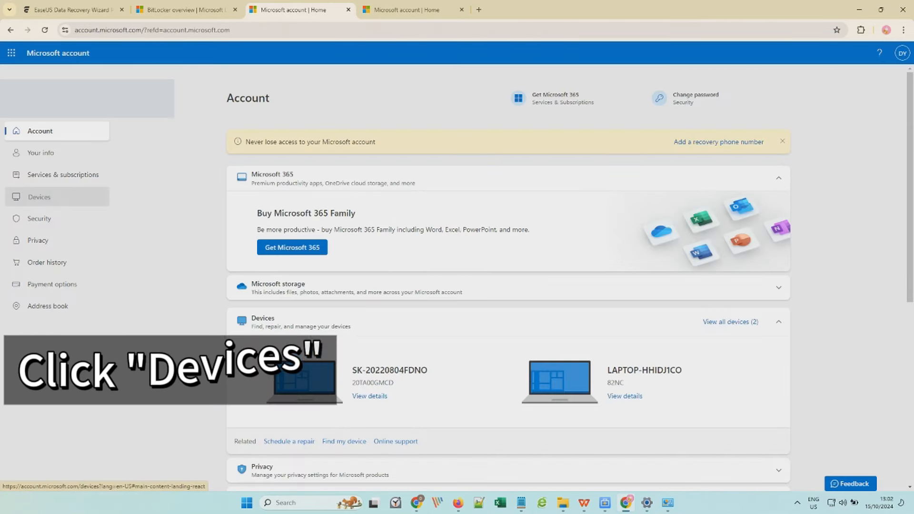
{"action": "left_click", "coordinate": [39, 196]}
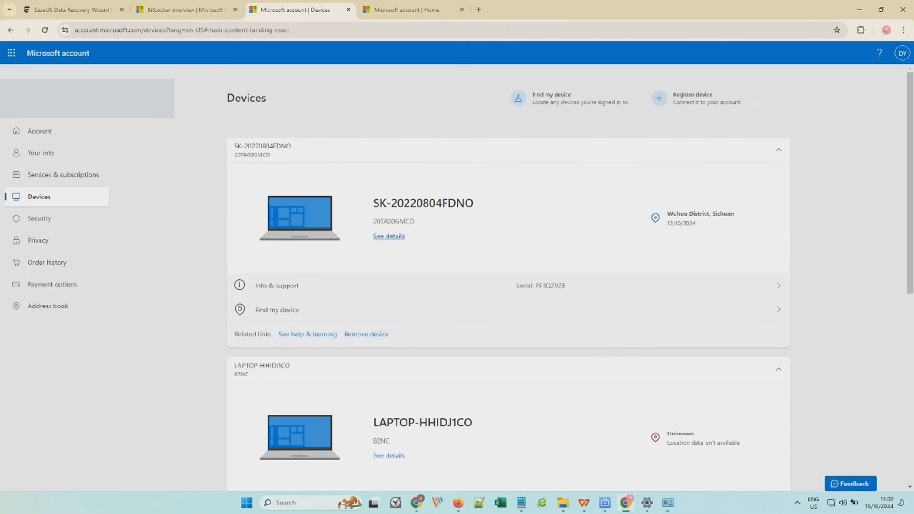
{"action": "left_click", "coordinate": [389, 236]}
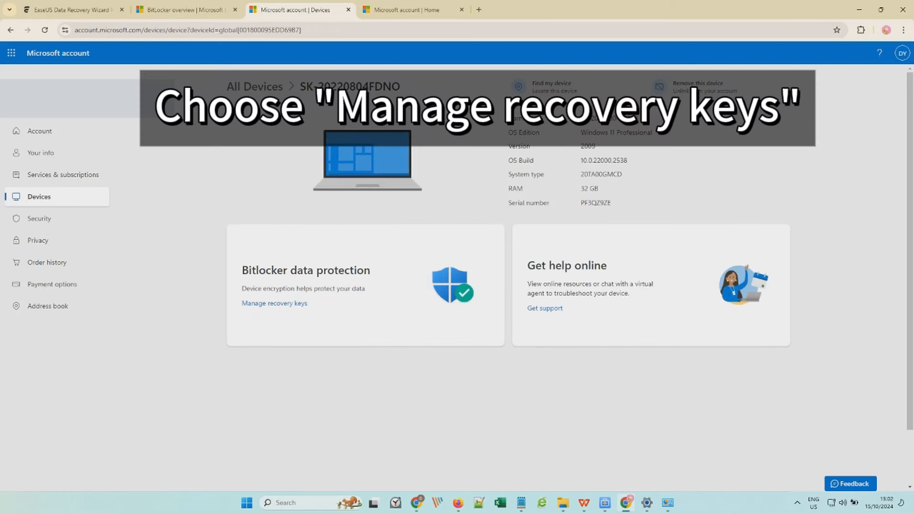
{"action": "left_click", "coordinate": [274, 302]}
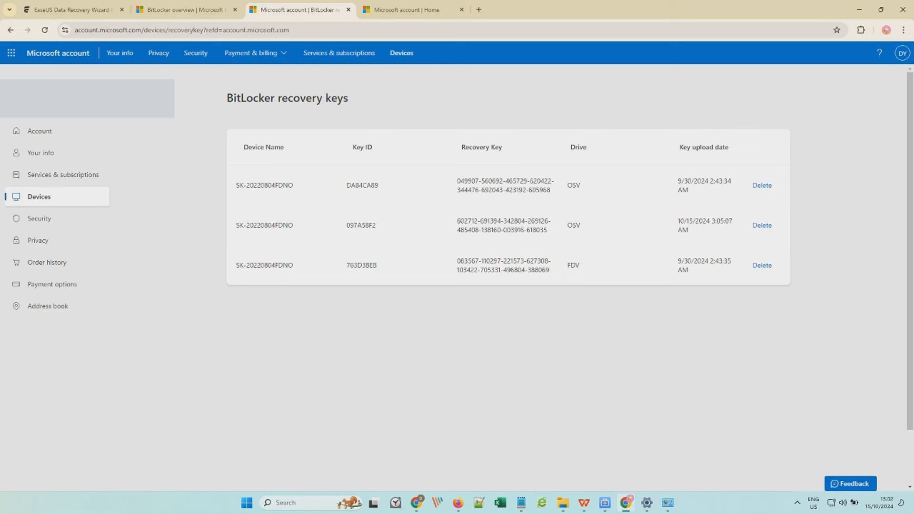
- In This PC, open locked Local Disk (F:) and submit the pasted recovery key to unlock it
{"action": "left_click", "coordinate": [561, 506]}
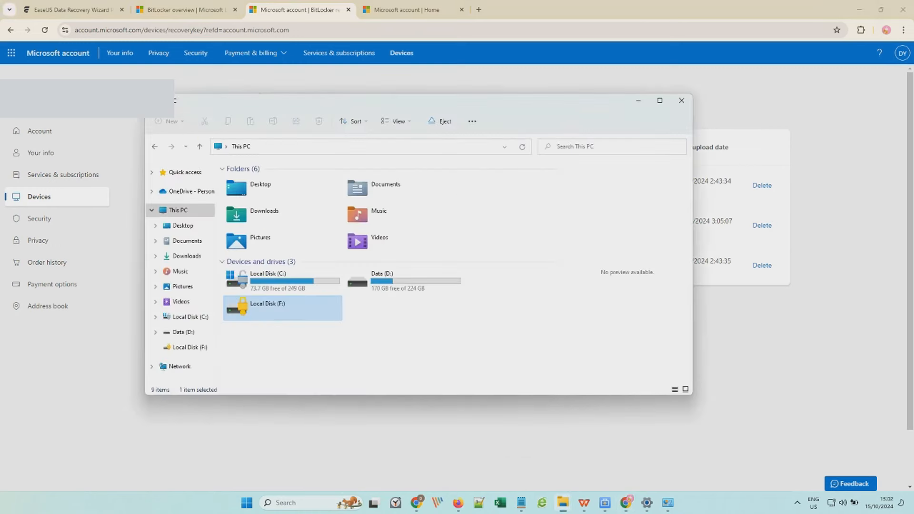
{"action": "double_click", "coordinate": [283, 306]}
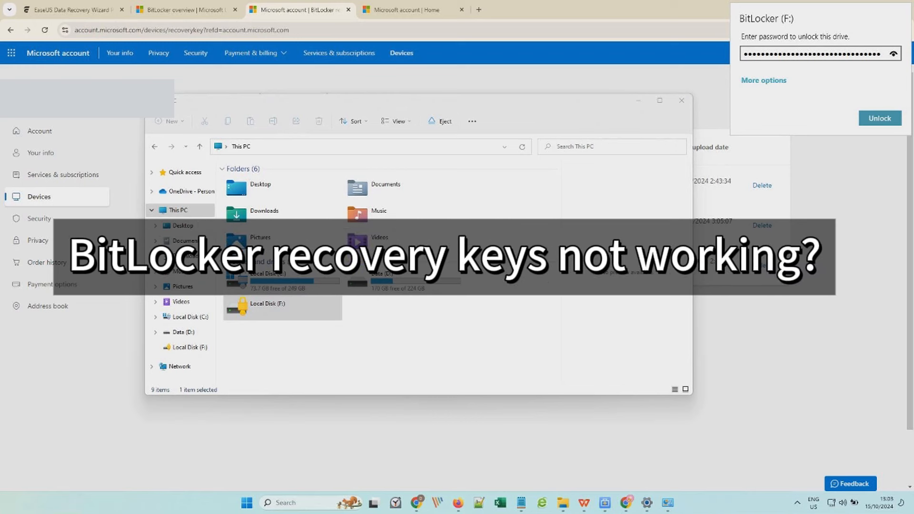
{"action": "left_click", "coordinate": [892, 53]}
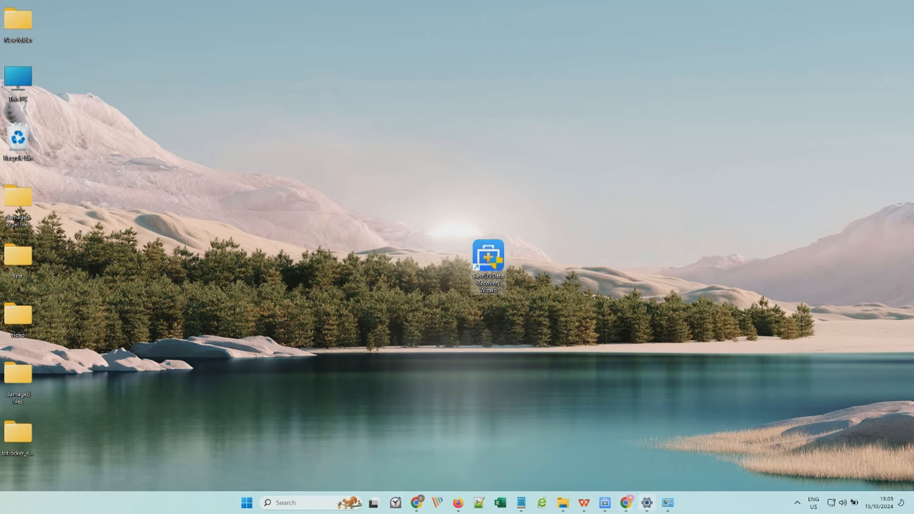
- Launch EaseUS Data Recovery Wizard and download the free trial installer from its product page
{"action": "double_click", "coordinate": [488, 256]}
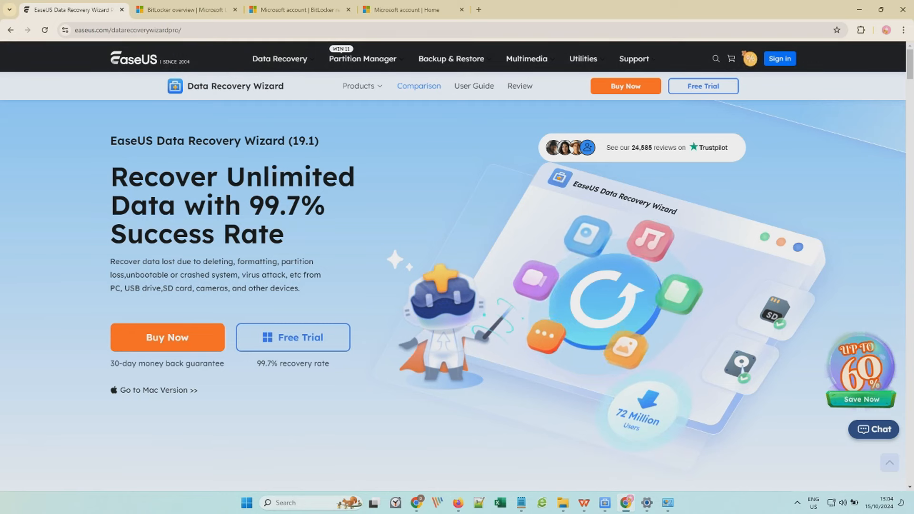
{"action": "left_click", "coordinate": [292, 337]}
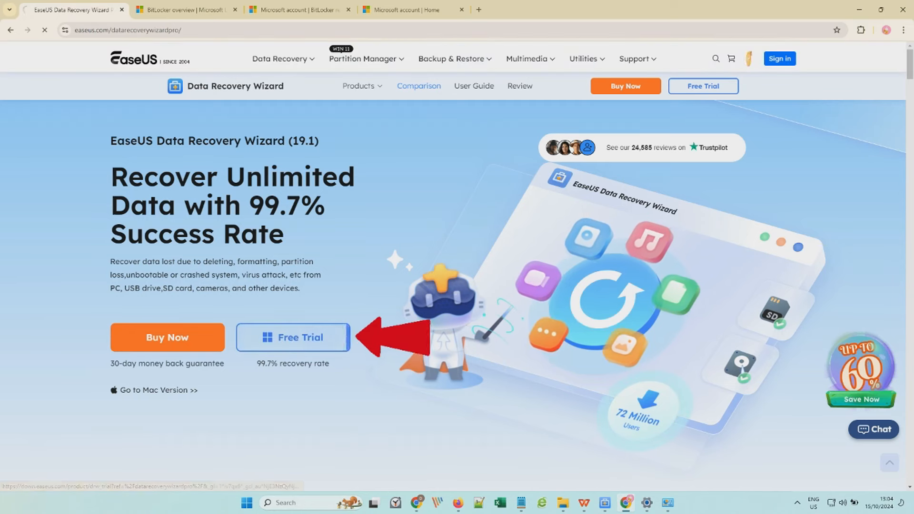
{"action": "left_click", "coordinate": [293, 337]}
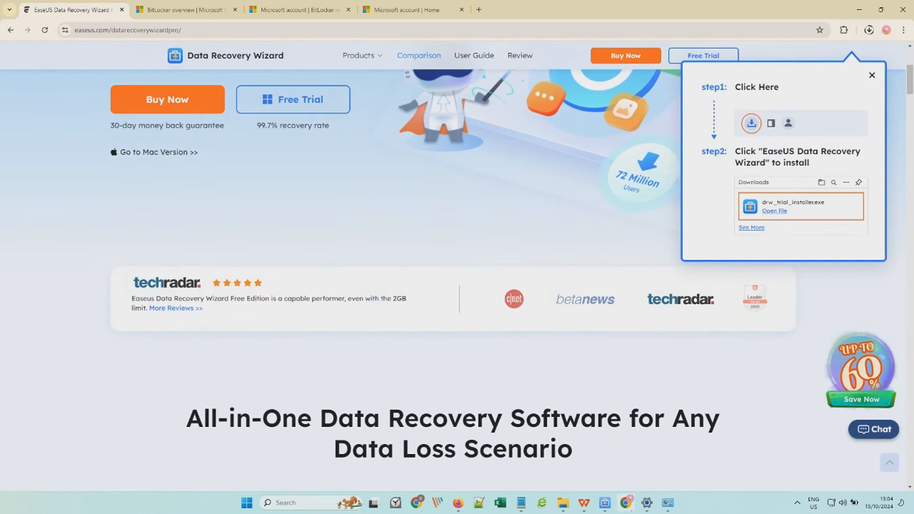
- Scroll through the product page's features and user guide recovery steps
{"action": "scroll", "scroll_direction": "down", "scroll_amount": 3}
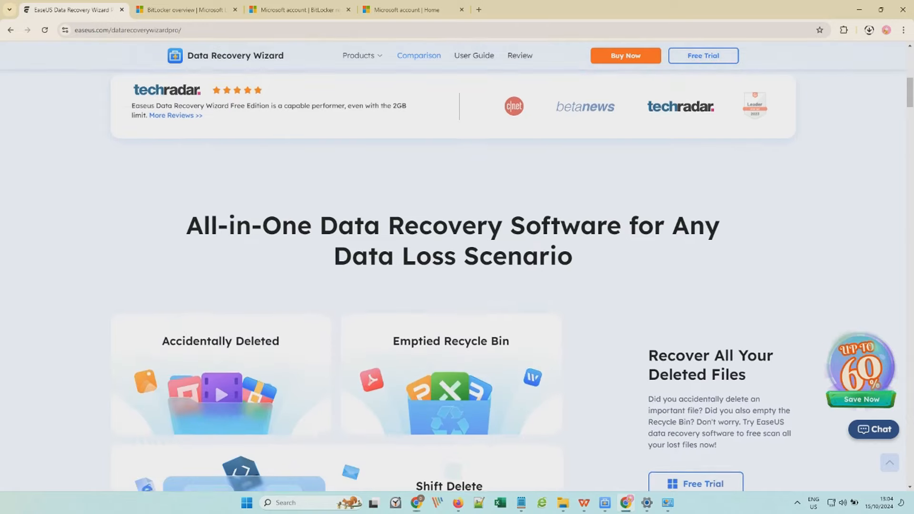
{"action": "scroll", "scroll_direction": "down", "scroll_amount": 3}
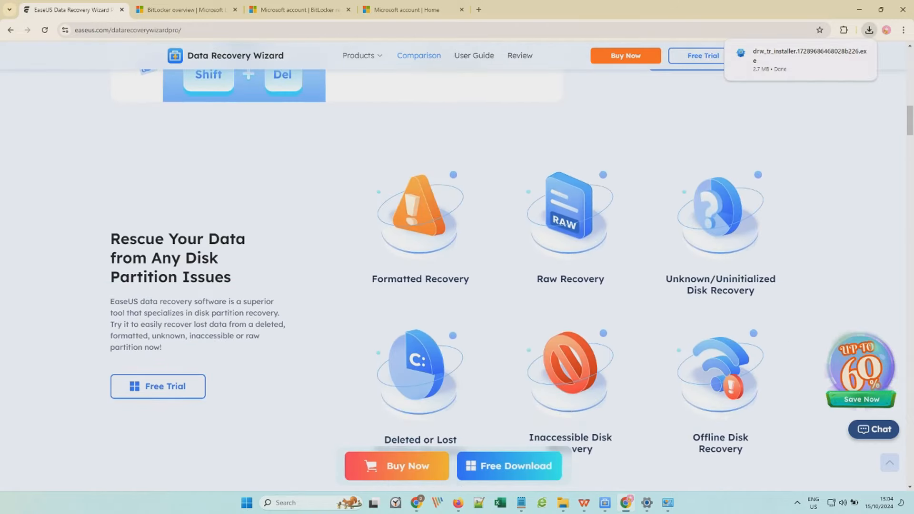
{"action": "scroll", "scroll_direction": "down", "scroll_amount": 3}
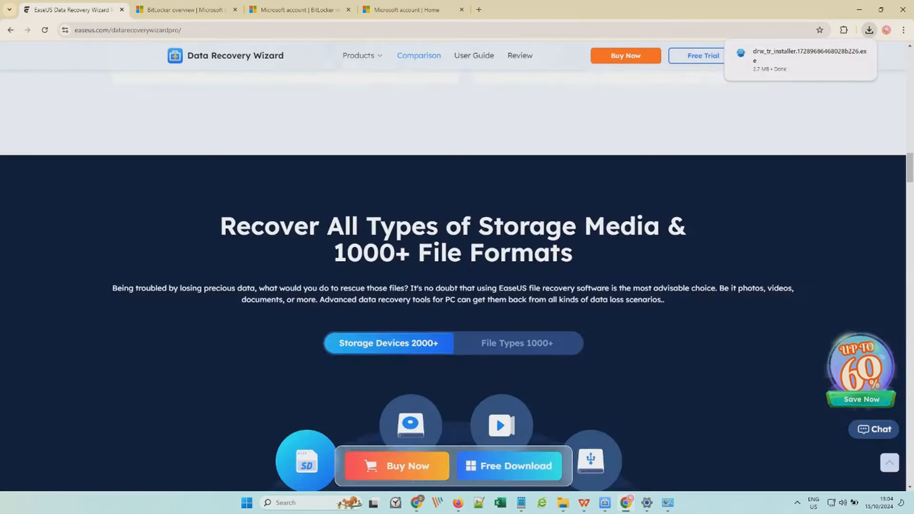
{"action": "scroll", "scroll_direction": "down", "scroll_amount": 3}
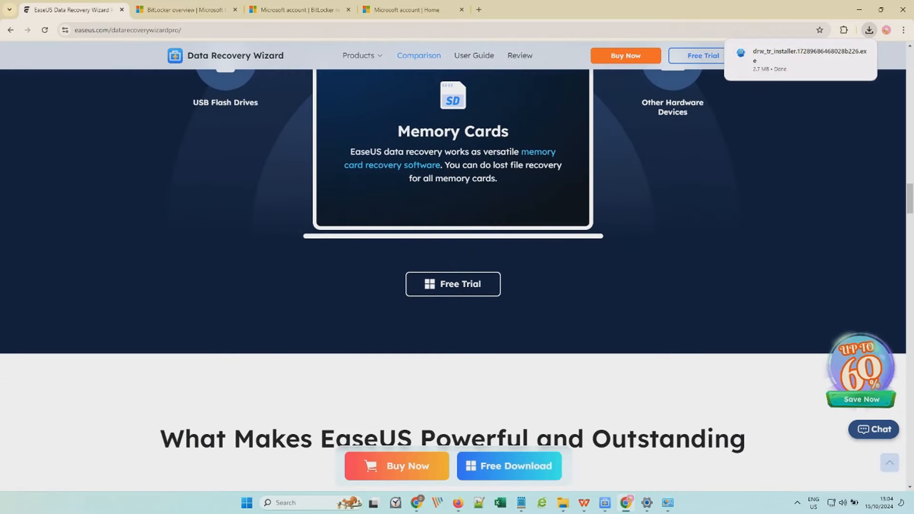
{"action": "scroll", "scroll_direction": "down", "scroll_amount": 3}
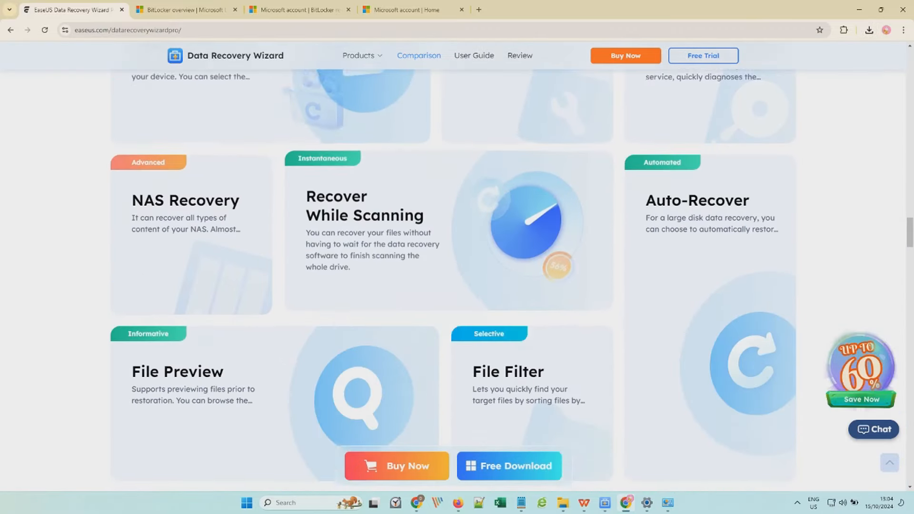
{"action": "scroll", "scroll_direction": "down", "scroll_amount": 3}
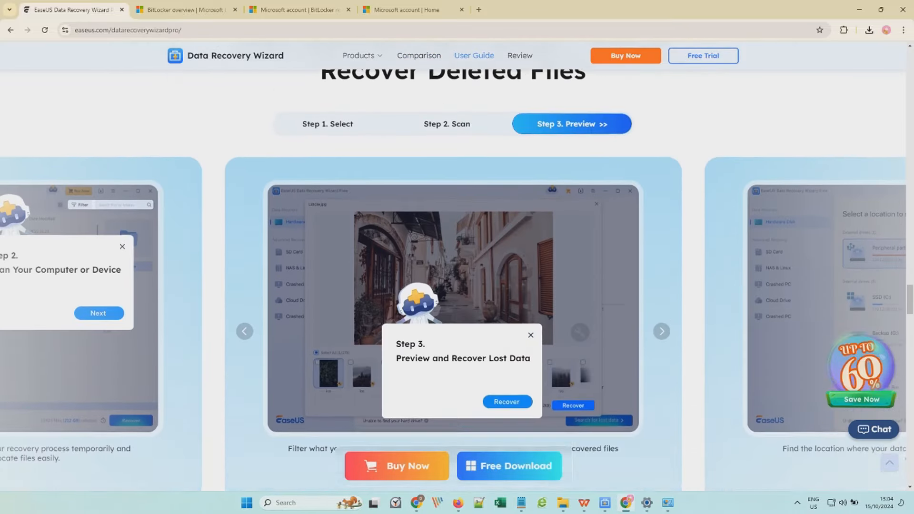
{"action": "scroll", "scroll_direction": "down", "scroll_amount": 3}
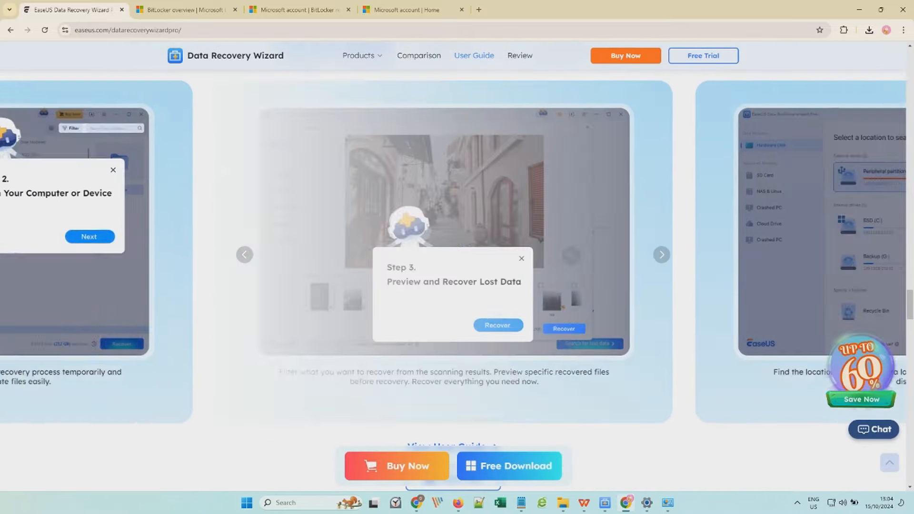
{"action": "left_click", "coordinate": [245, 255]}
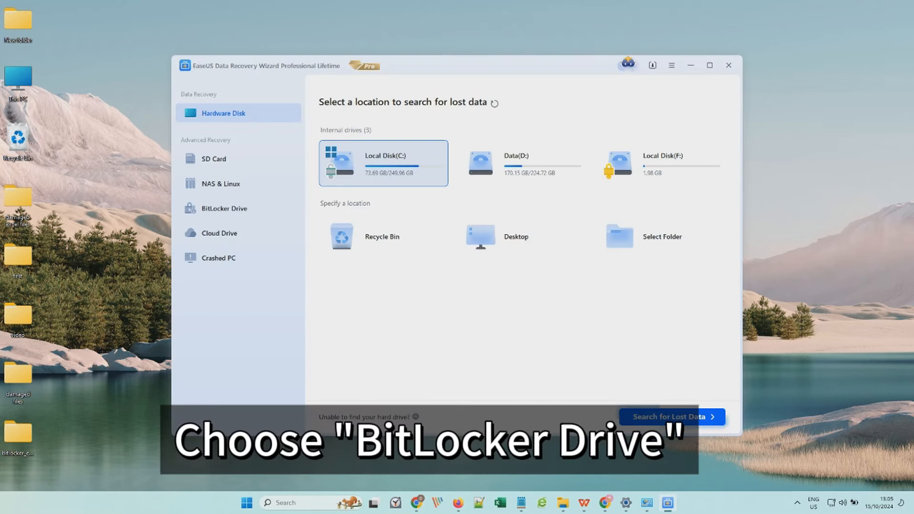
- In BitLocker Drive mode, start, select Local Disk (F:) and request Unlock and Recover
{"action": "left_click", "coordinate": [222, 209]}
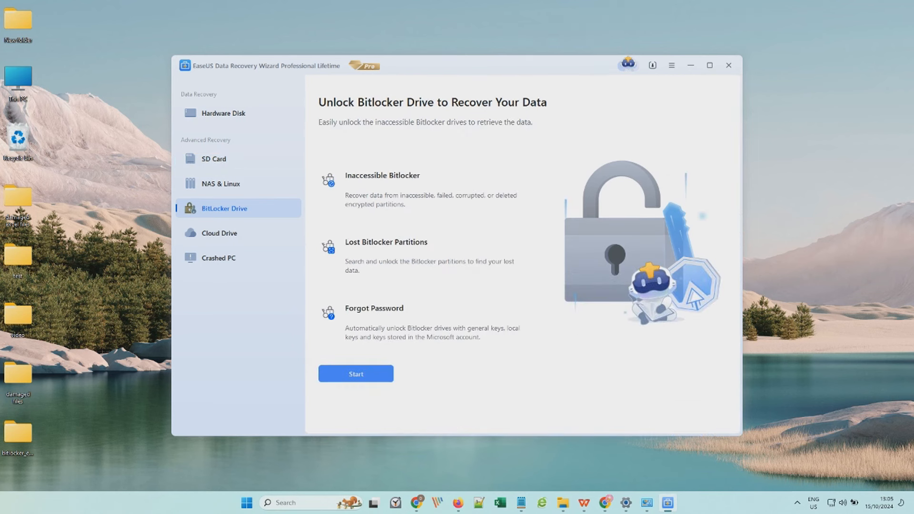
{"action": "left_click", "coordinate": [355, 374]}
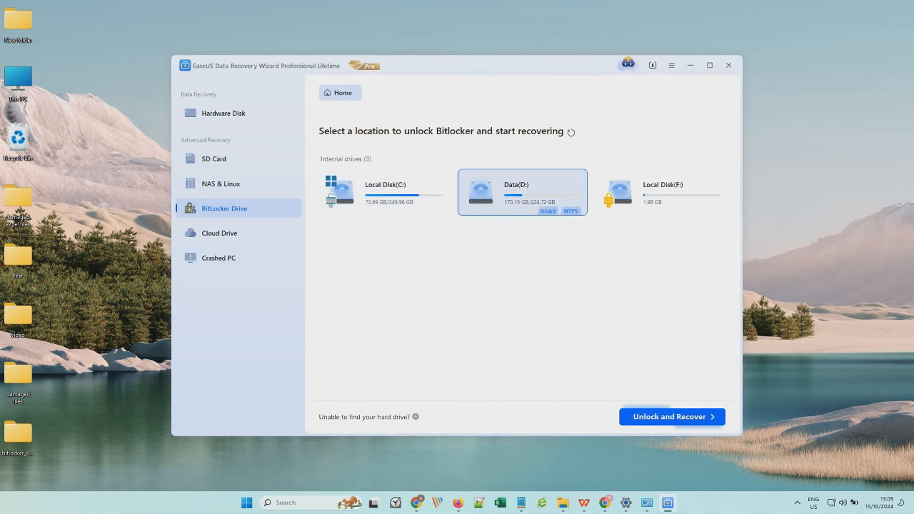
{"action": "left_click", "coordinate": [661, 191]}
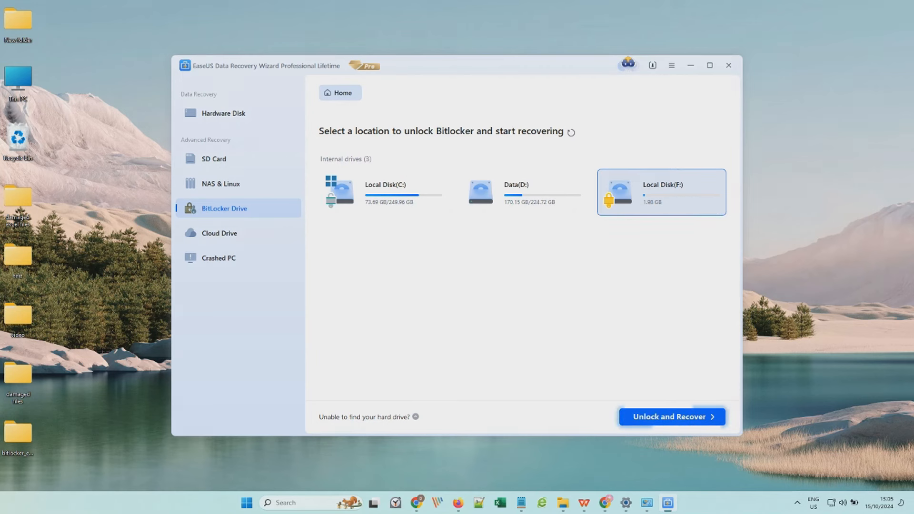
{"action": "left_click", "coordinate": [669, 416]}
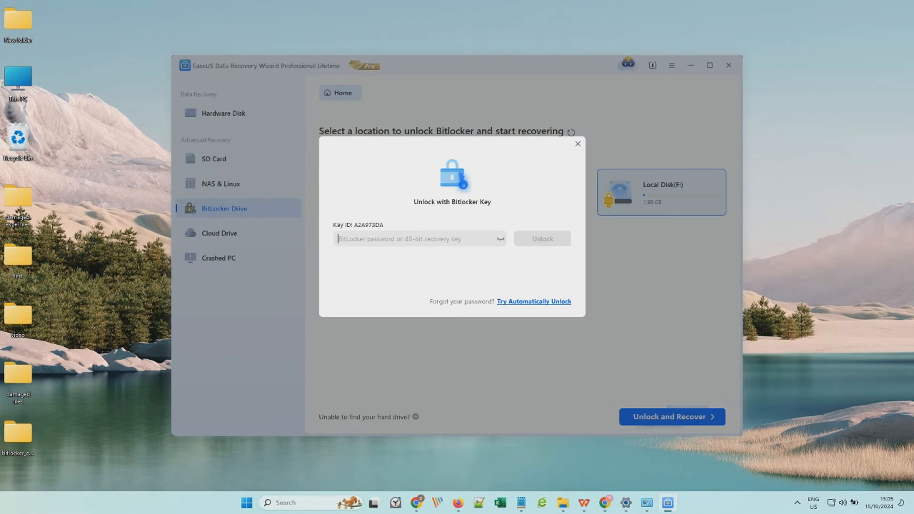
- Enter the 48-digit recovery key, unlock drive F: and begin the scan
{"action": "left_click", "coordinate": [417, 238]}
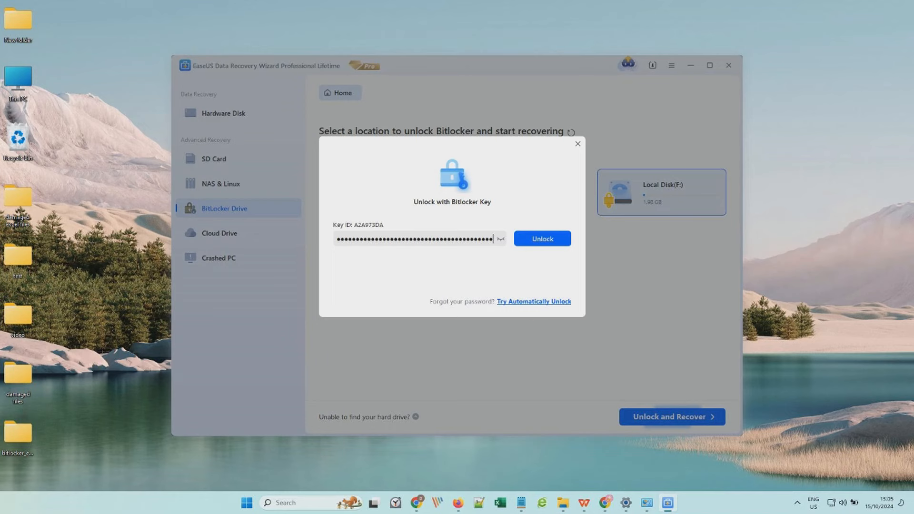
{"action": "left_click", "coordinate": [533, 302]}
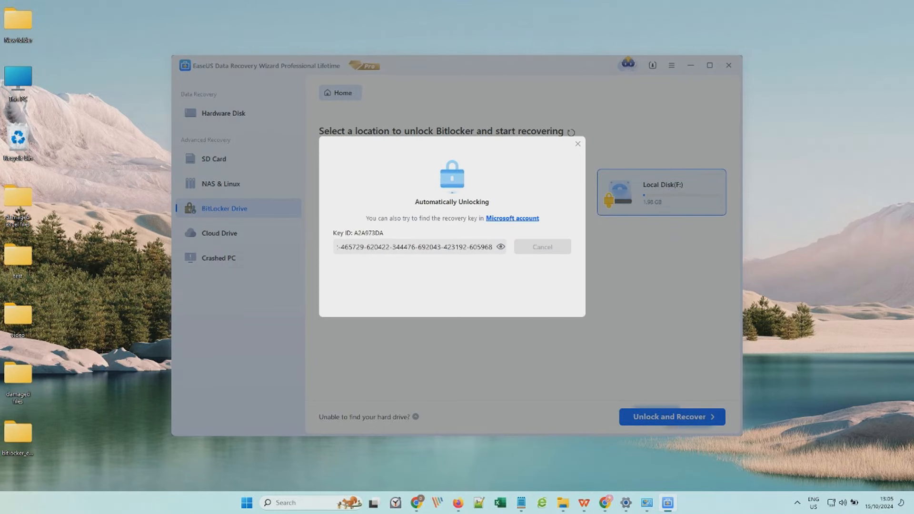
{"action": "left_click", "coordinate": [670, 416]}
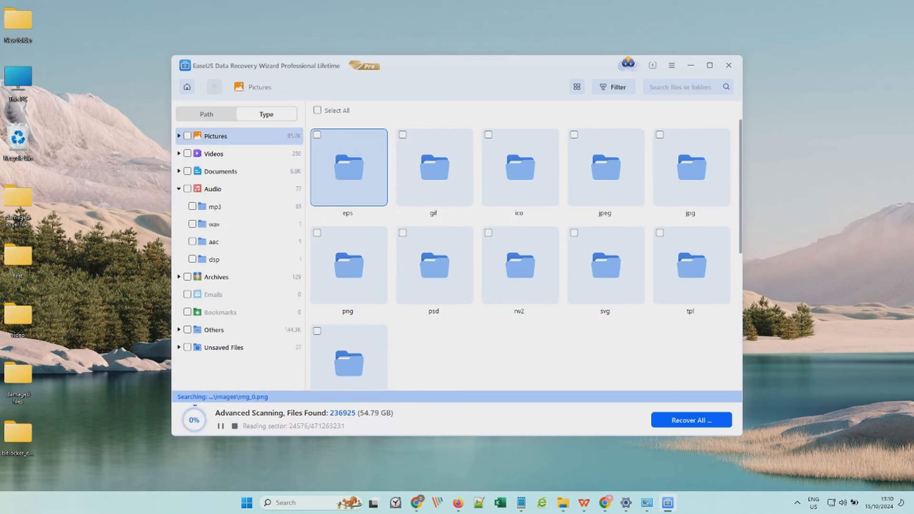
- Preview a jpeg under Pictures, choose Recover and view the Cloud and Local save destinations
{"action": "left_click", "coordinate": [178, 136]}
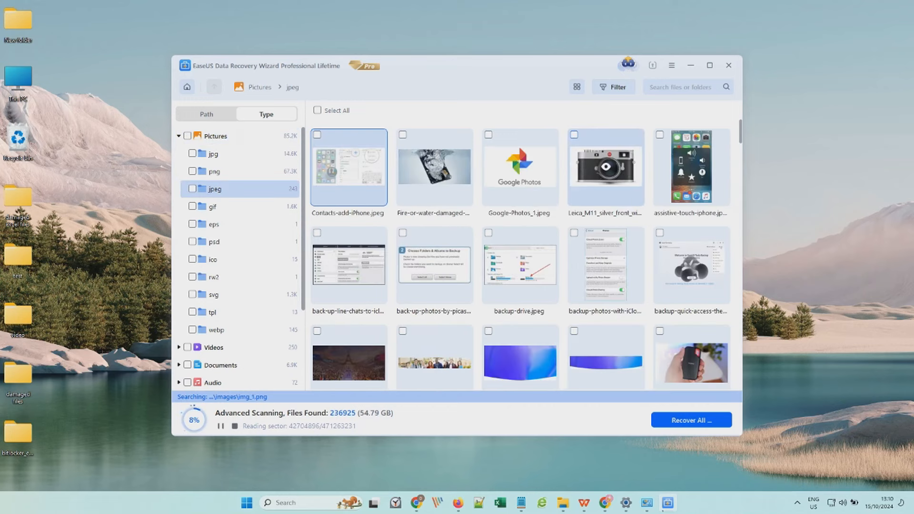
{"action": "double_click", "coordinate": [434, 167]}
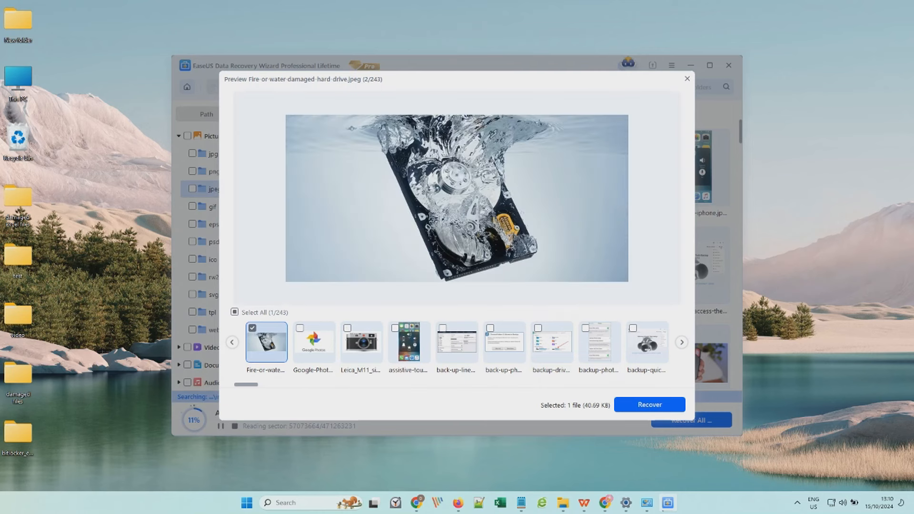
{"action": "left_click", "coordinate": [649, 405]}
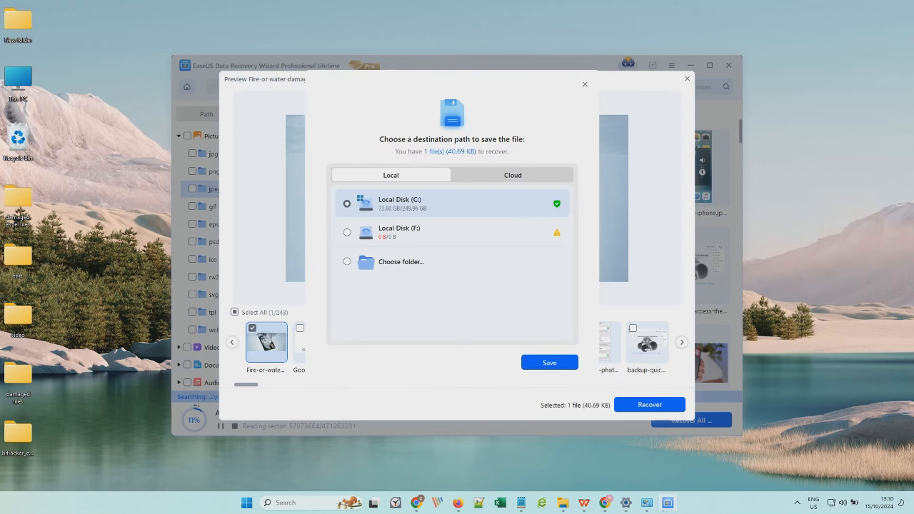
{"action": "left_click", "coordinate": [512, 176]}
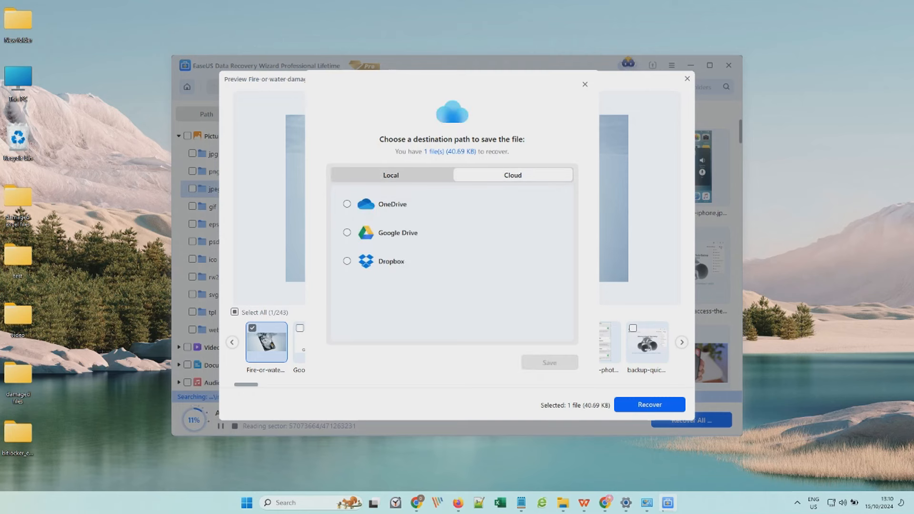
{"action": "left_click", "coordinate": [391, 175]}
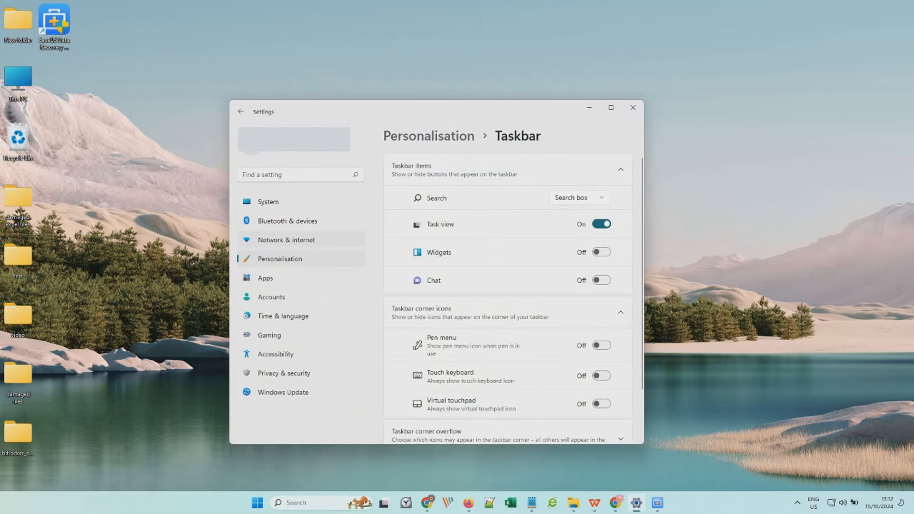
- Search Settings for 'bitlocker' and open Manage BitLocker
{"action": "type", "text": "b"}
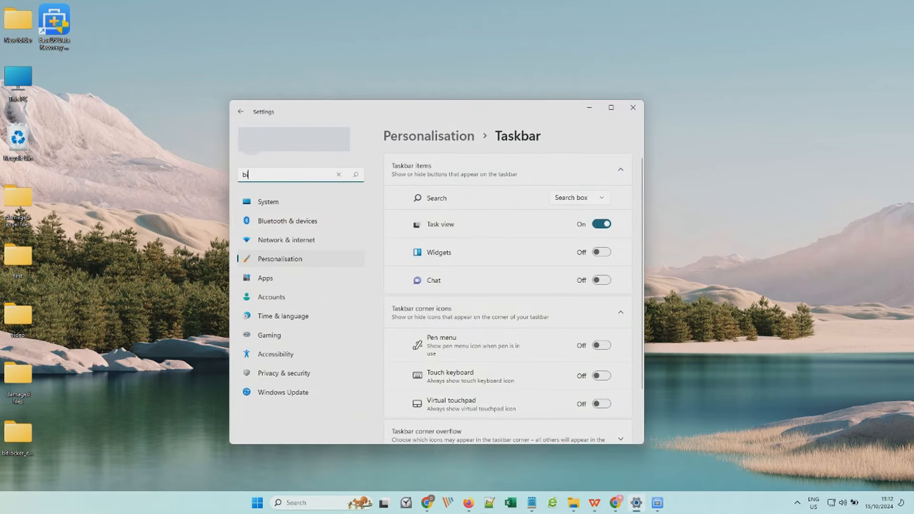
{"action": "type", "text": "itlocke"}
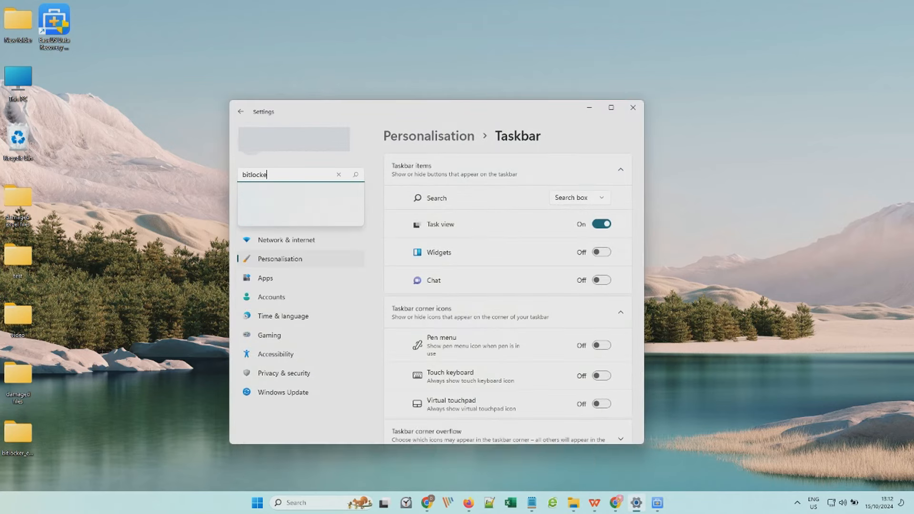
{"action": "type", "text": "r"}
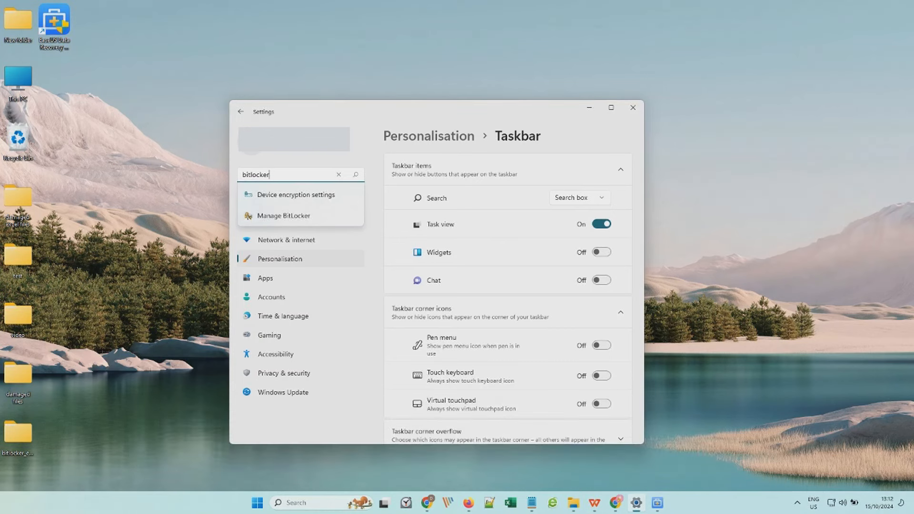
{"action": "left_click", "coordinate": [283, 216]}
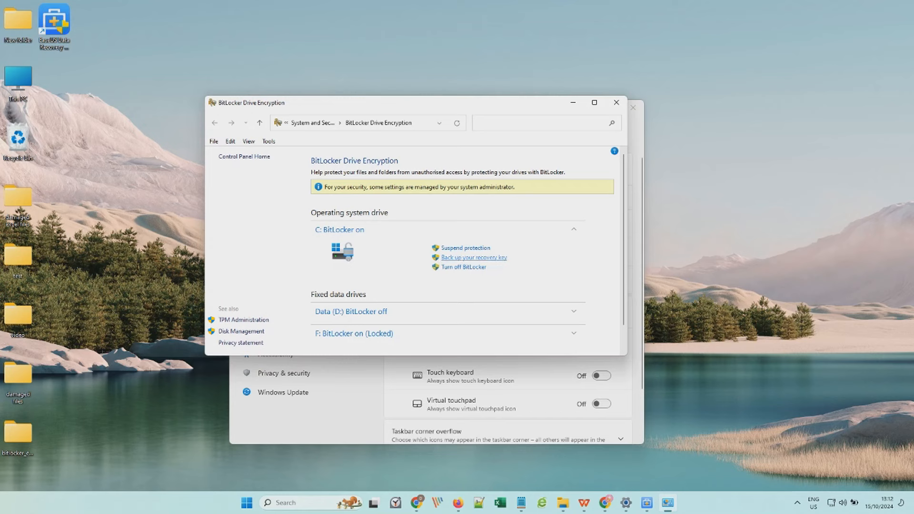
- Turn off BitLocker on C: and confirm so the drive starts decrypting
{"action": "left_click", "coordinate": [464, 267]}
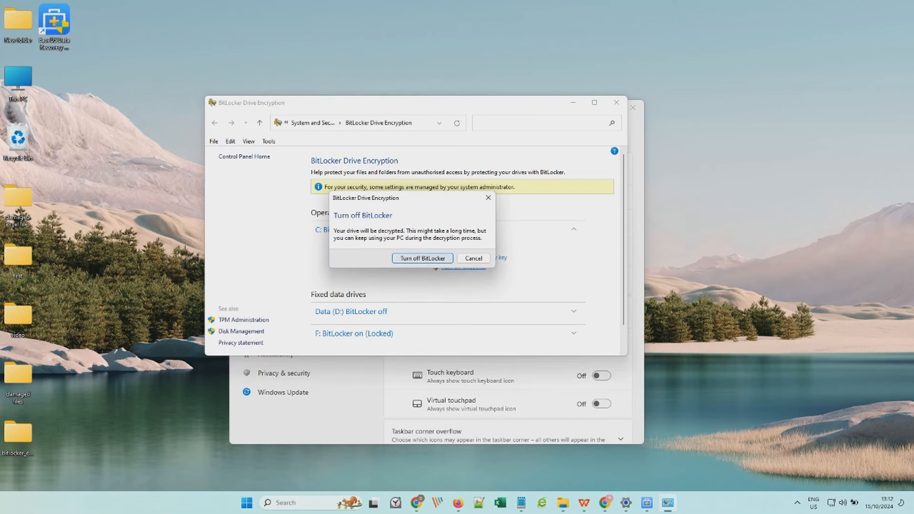
{"action": "left_click", "coordinate": [422, 258]}
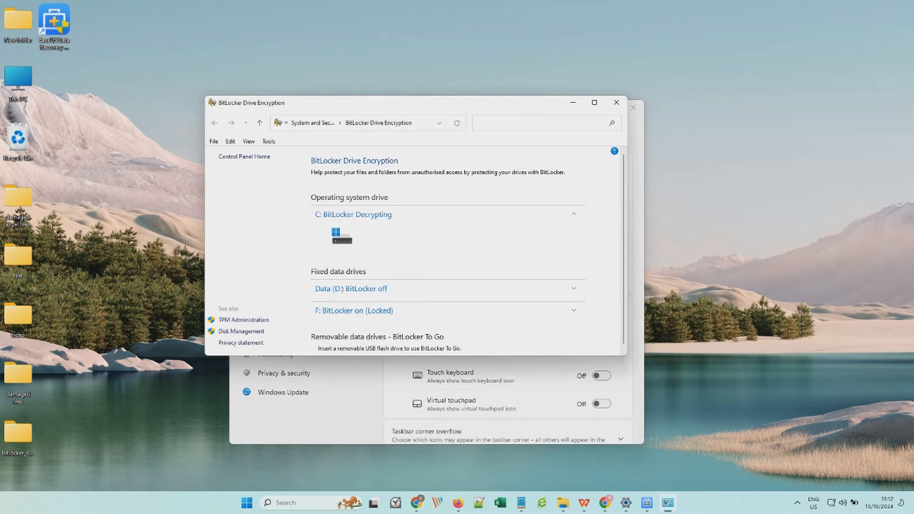